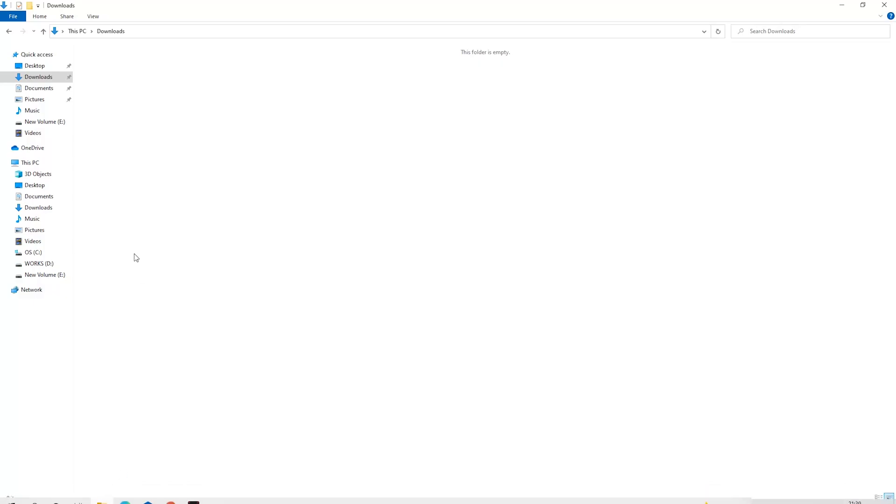
- Create a new folder in the empty Downloads folder
right_click(136, 257)
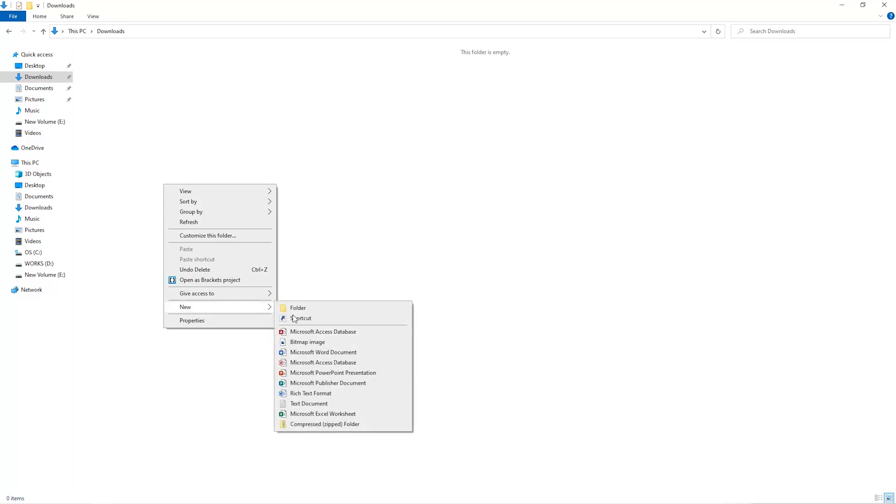
left_click(297, 308)
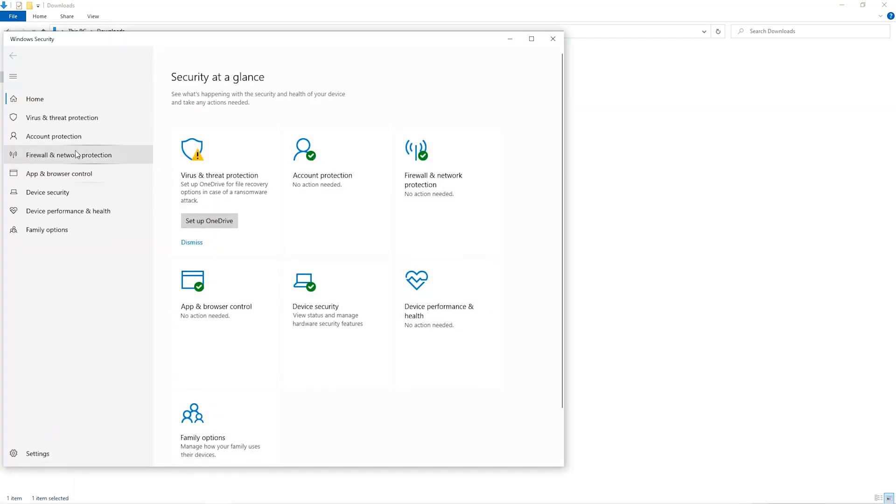
- Navigate Virus & threat protection settings to the antivirus exclusions list
left_click(62, 117)
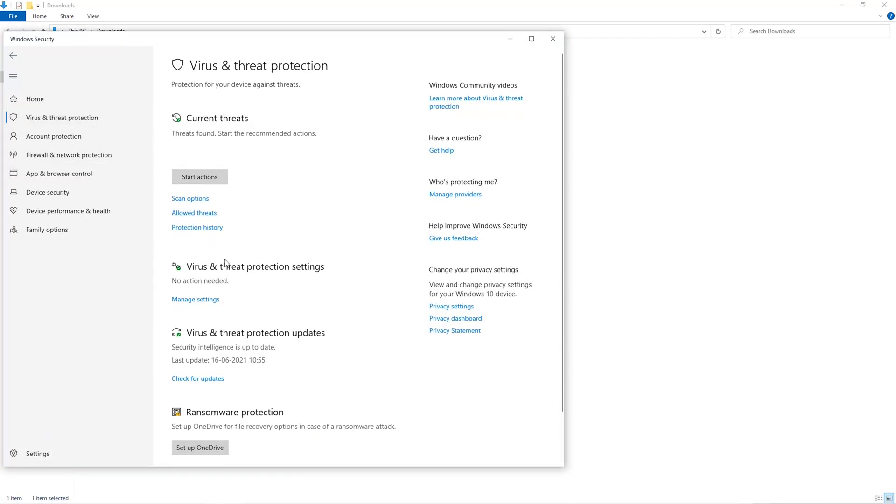
scroll("down", 3)
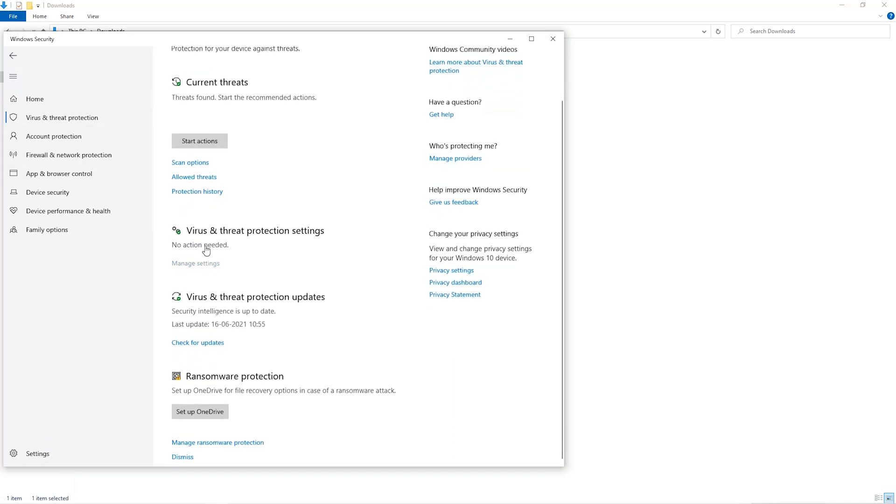
scroll("down", 3)
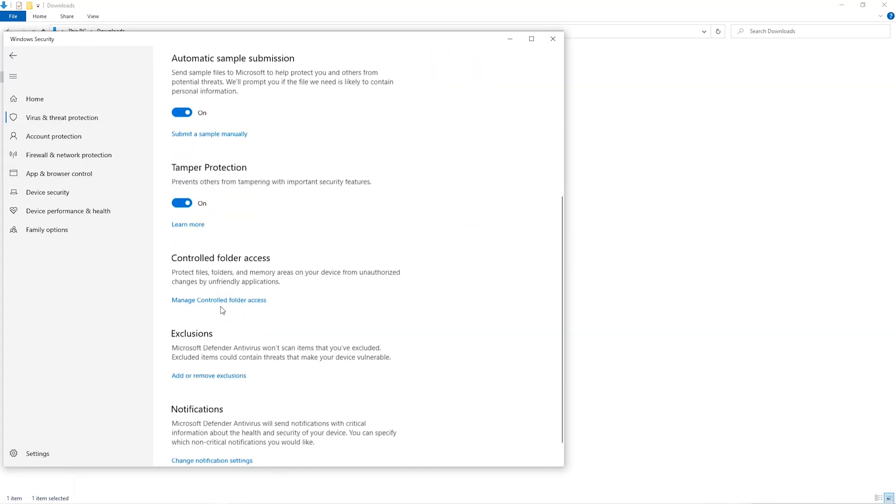
scroll("down", 3)
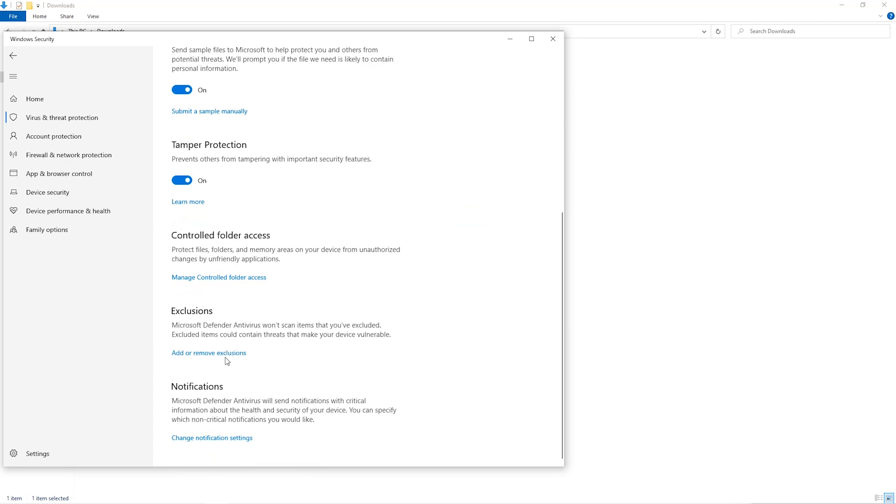
left_click(208, 353)
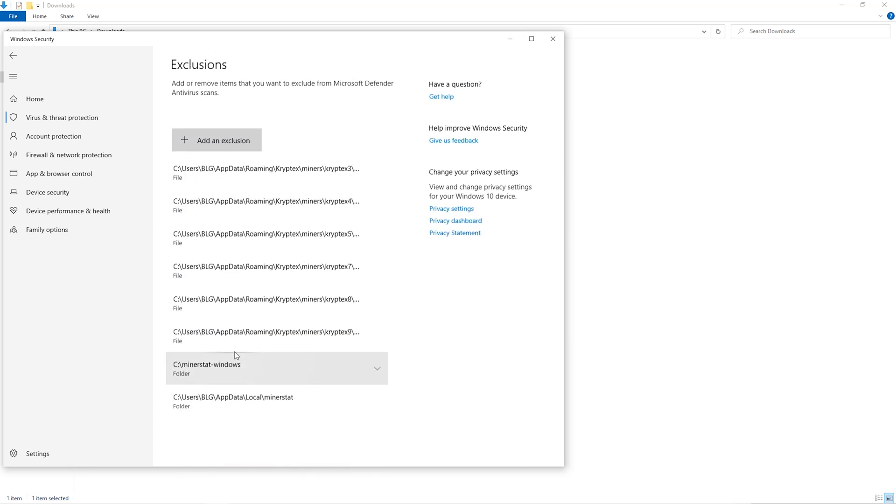
- Add the Downloads\Miner folder as a Defender folder exclusion
left_click(223, 141)
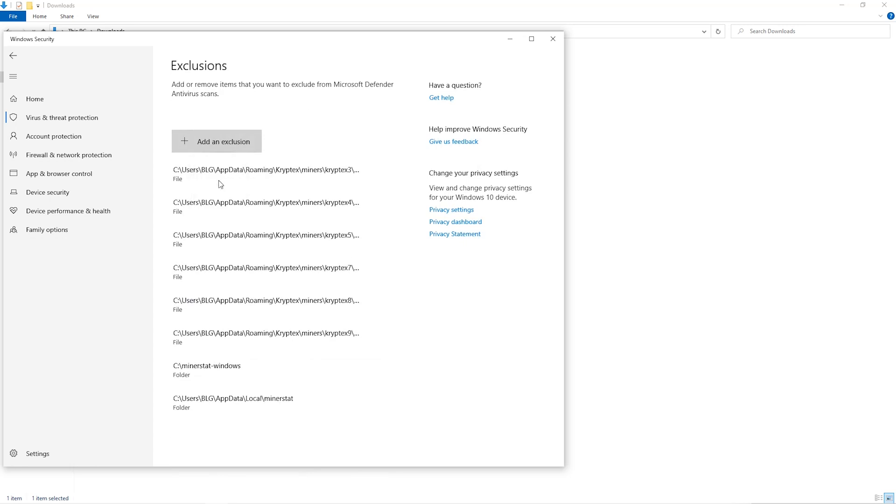
left_click(216, 141)
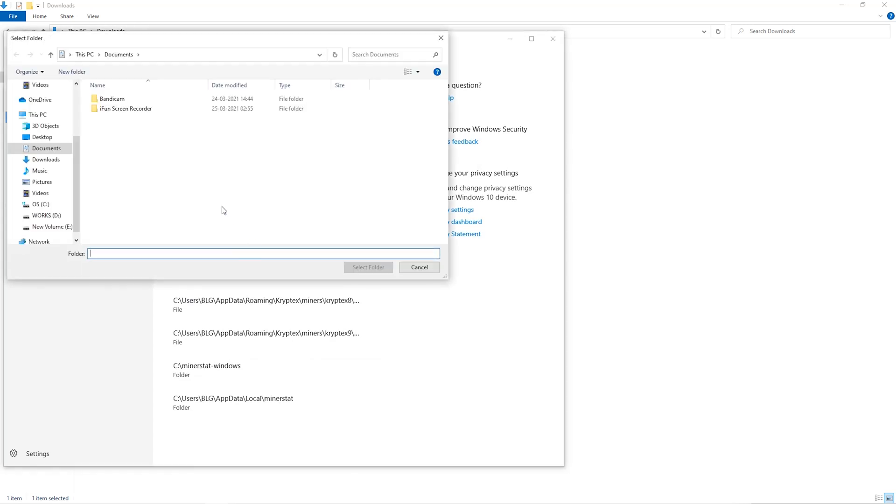
left_click(46, 170)
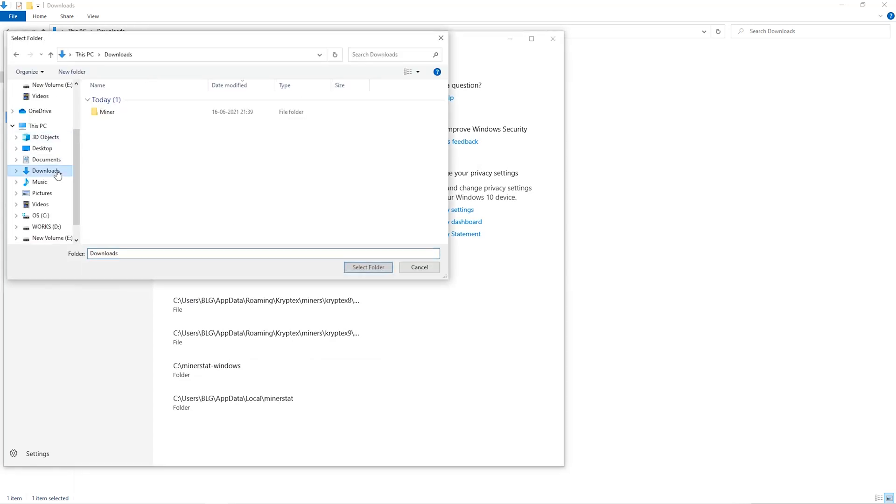
left_click(107, 111)
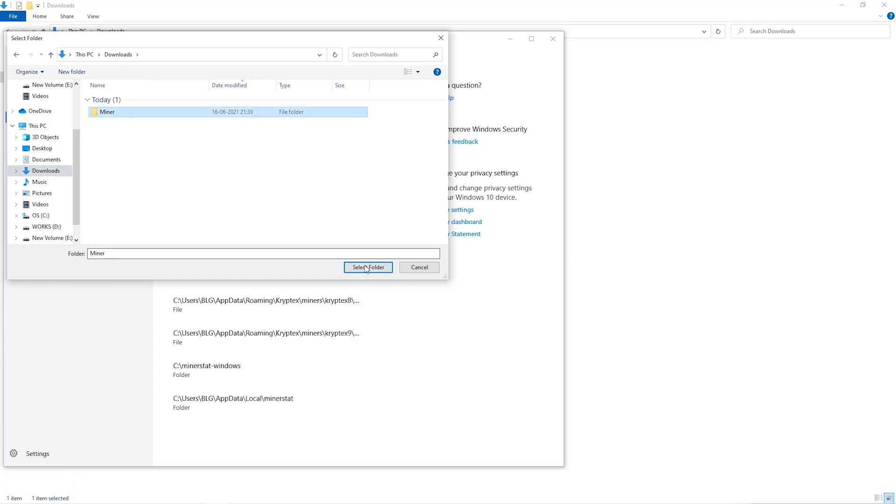
left_click(367, 267)
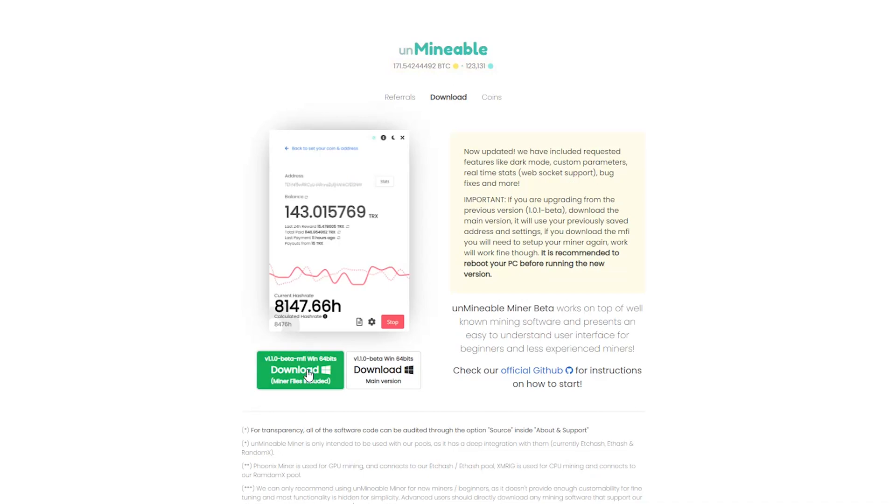
- Download the v1.1.0-beta-mfi miner zip and save it into the Miner folder
left_click(300, 370)
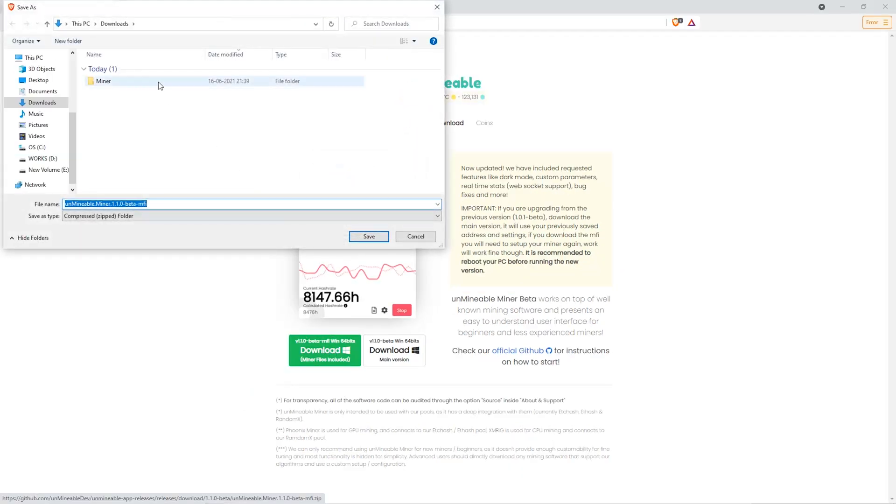
double_click(104, 80)
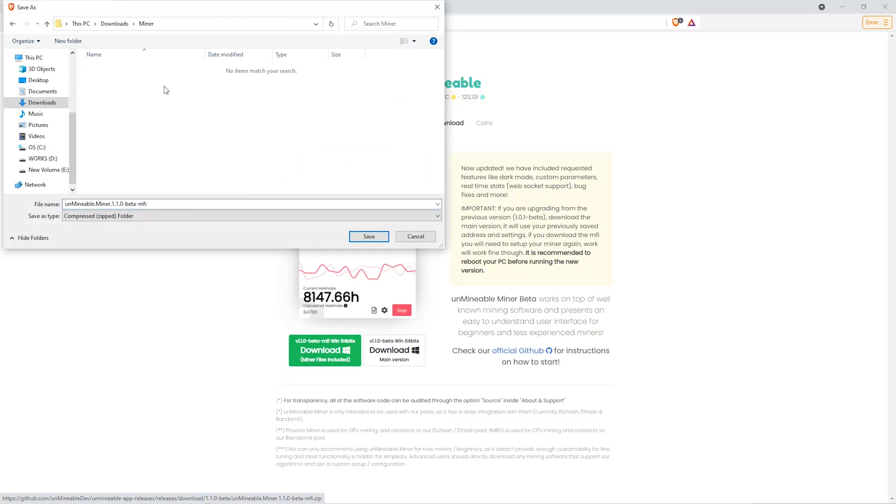
left_click(369, 236)
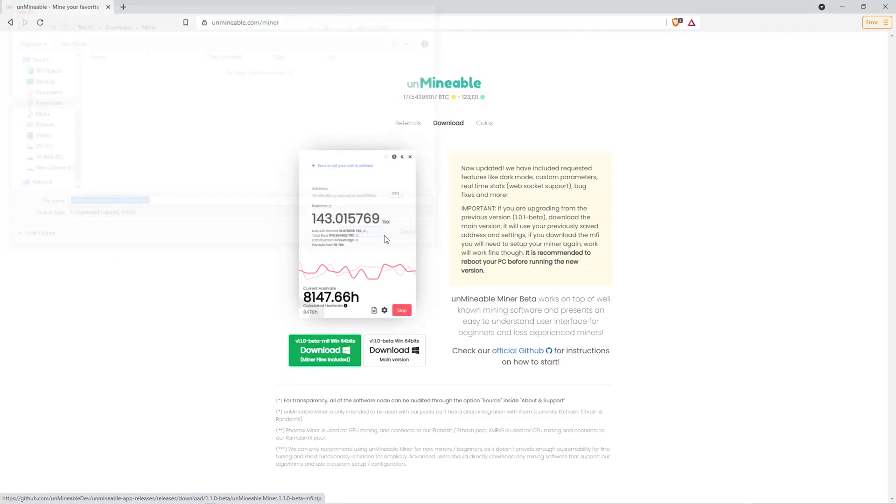
left_click(324, 350)
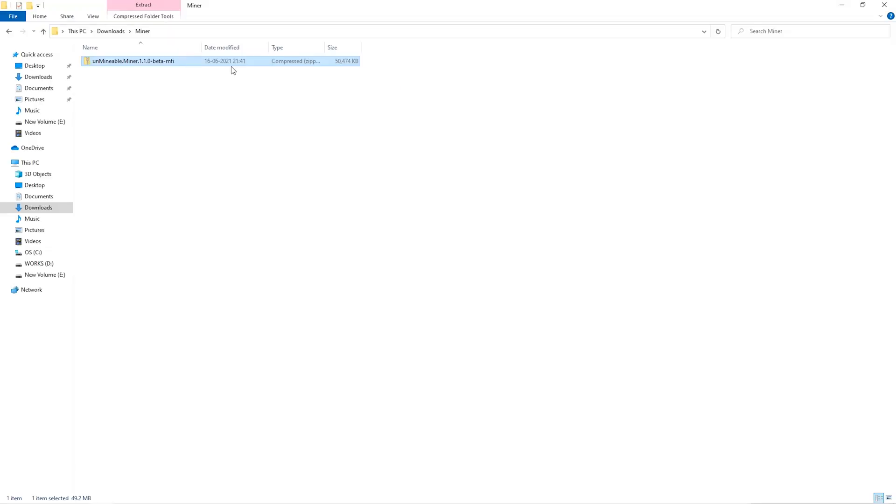
- Extract the zip with 7-Zip Extract Here and launch unMineable Miner
right_click(133, 60)
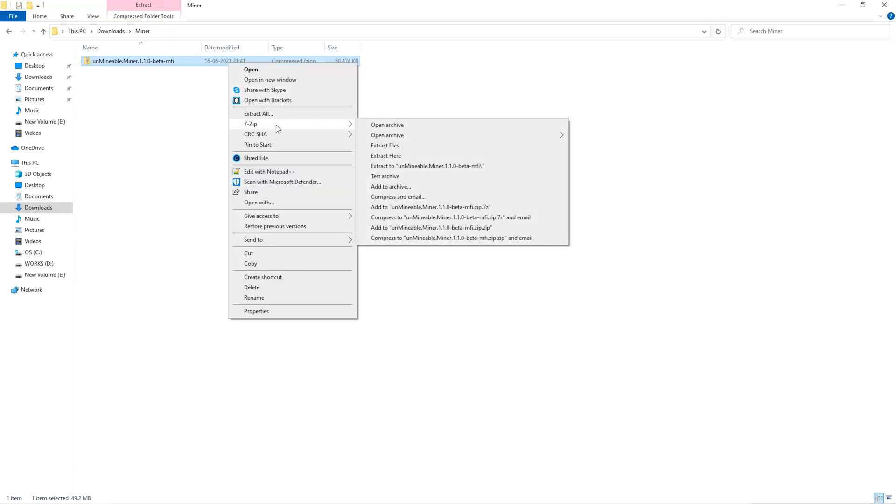
left_click(386, 163)
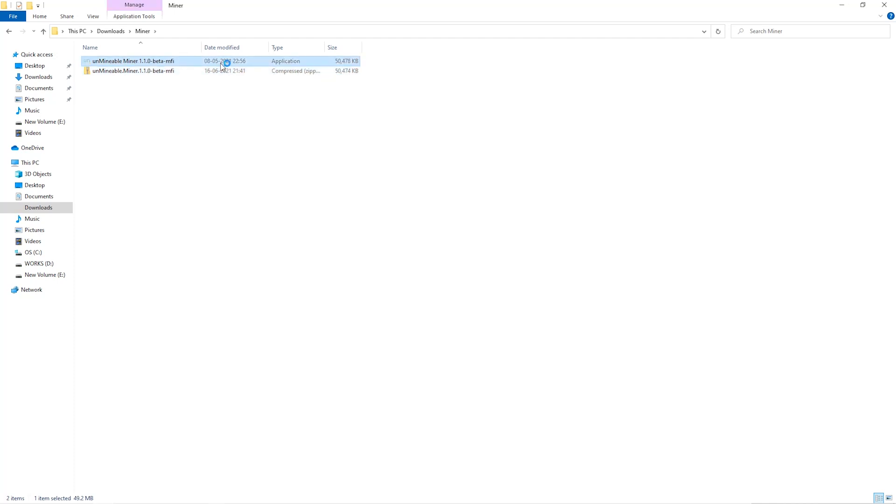
double_click(133, 61)
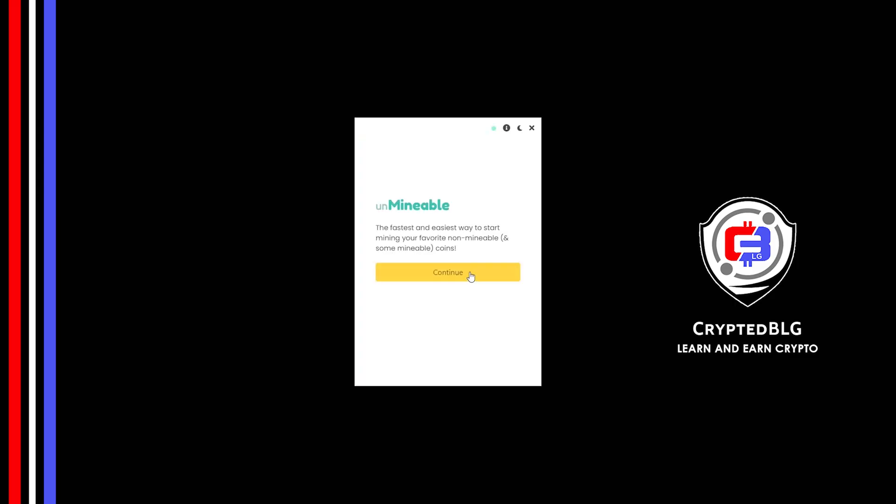
- Pass the welcome screen and continue with Graphics Card (GPU) as mining hardware
left_click(447, 271)
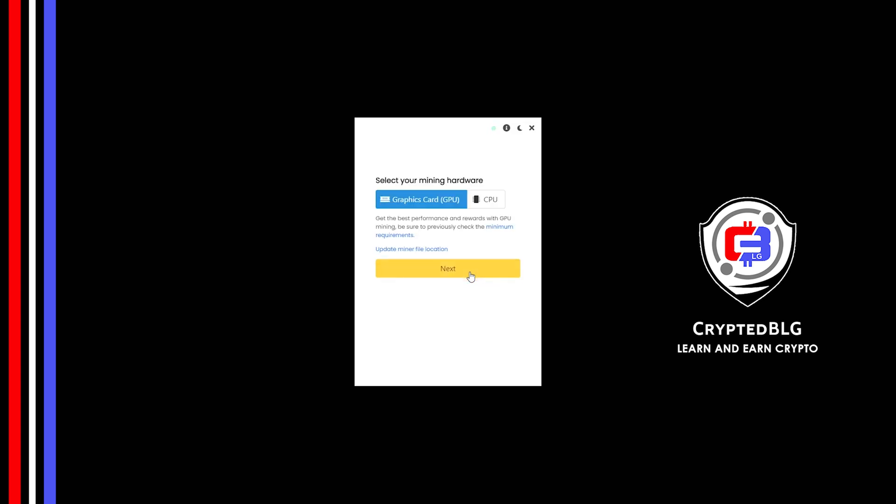
mouse_move(469, 204)
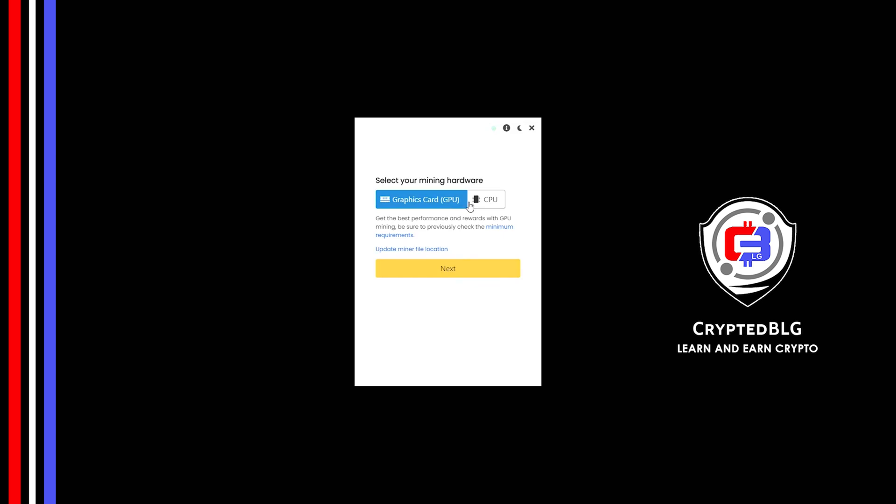
mouse_move(483, 204)
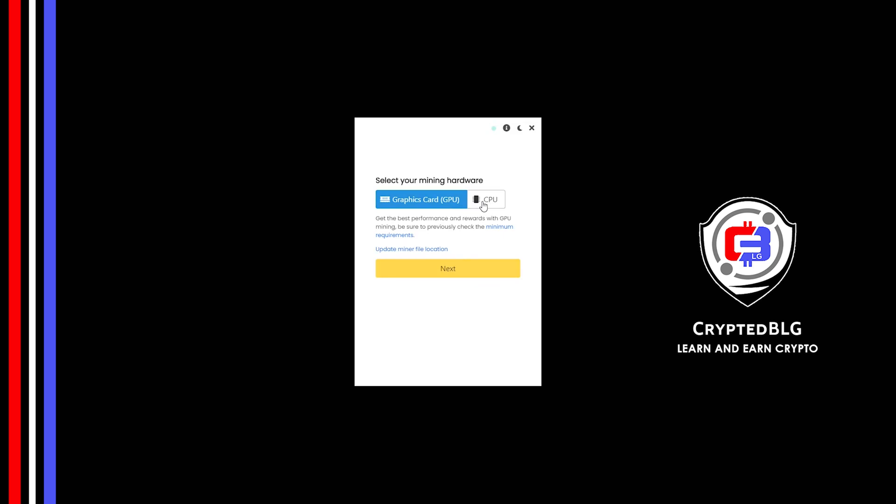
left_click(485, 200)
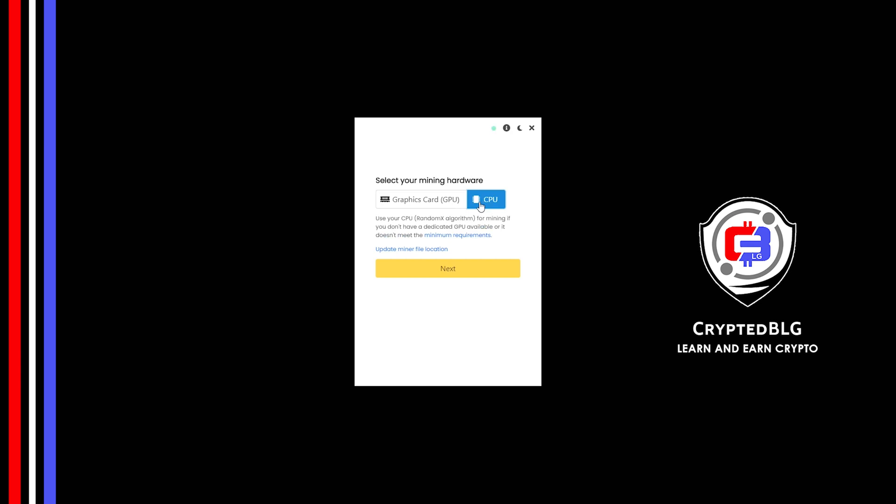
mouse_move(429, 204)
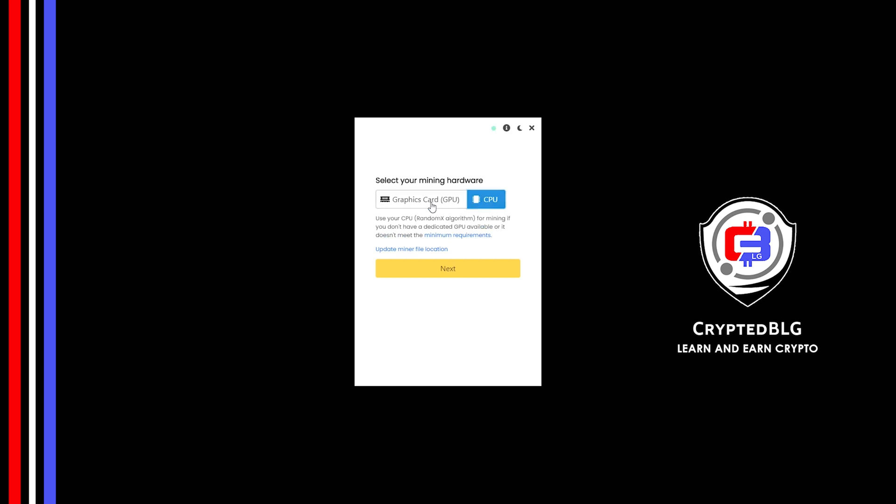
left_click(421, 200)
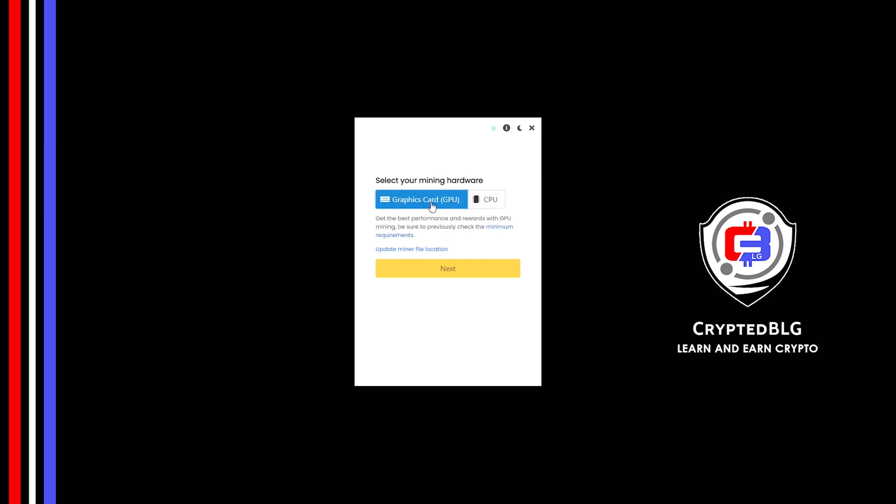
mouse_move(457, 296)
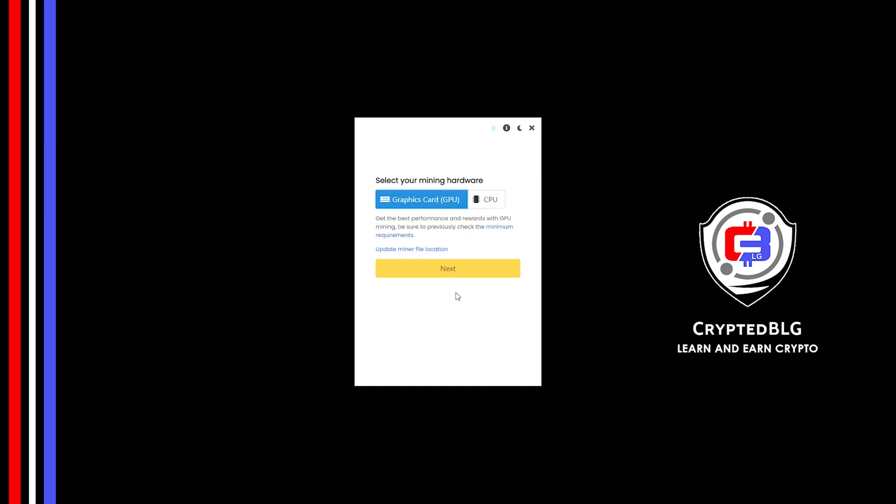
left_click(447, 269)
type("c")
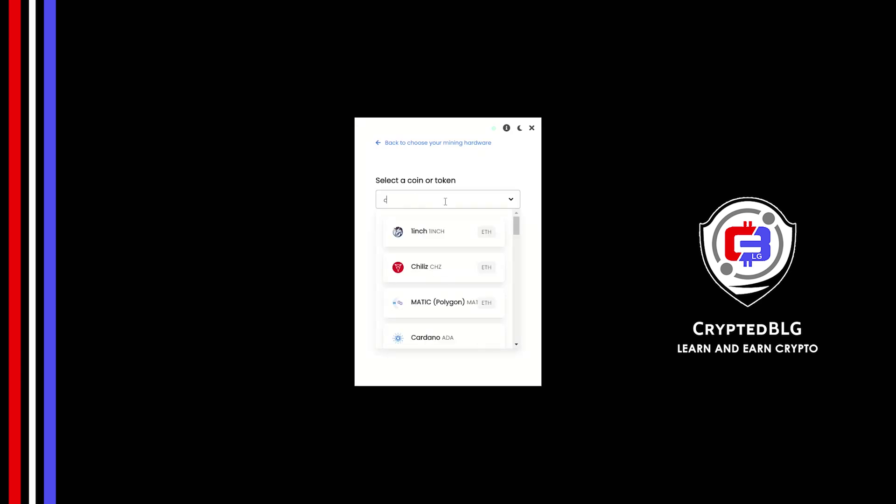
left_click(426, 267)
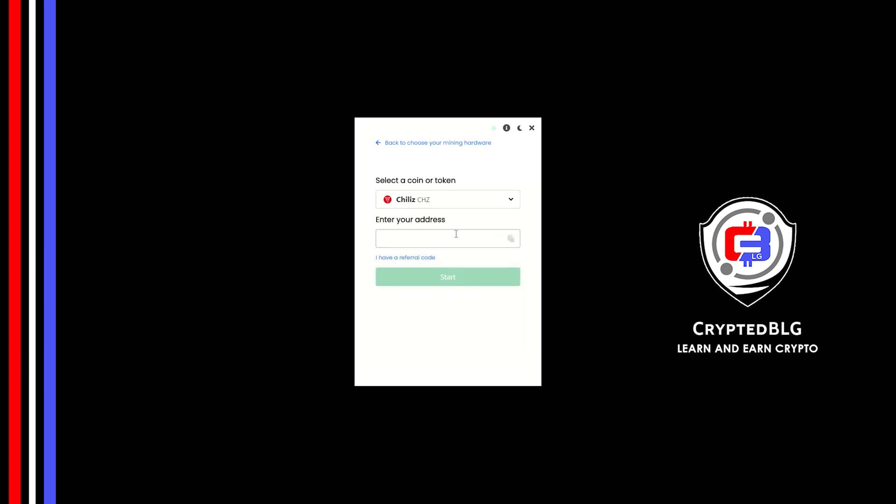
type("0x545fb44bb6ef63933fbe9c9f9c1214")
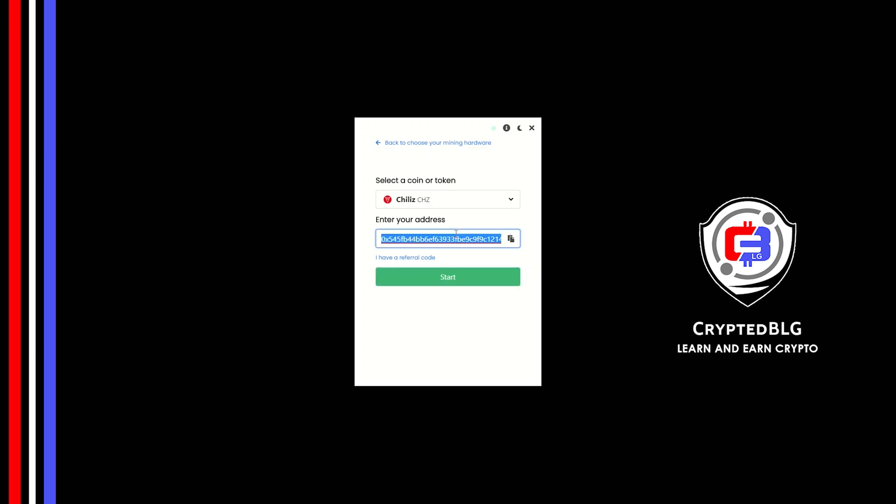
left_click(405, 258)
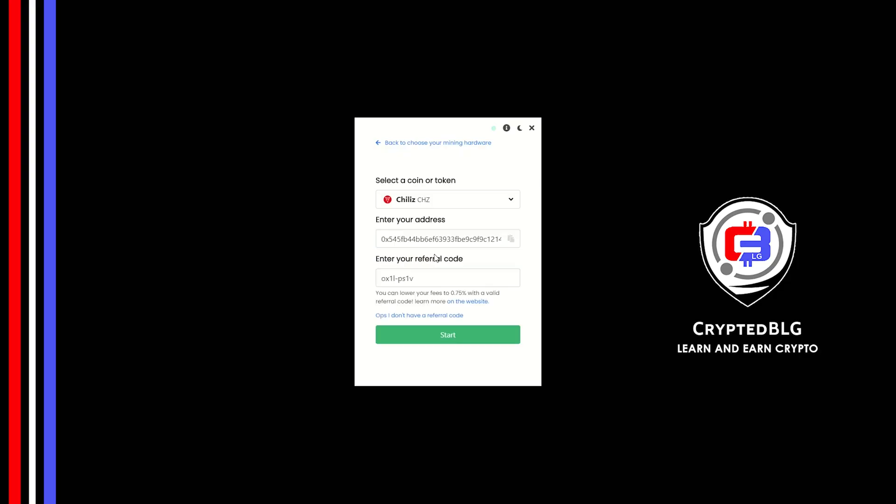
left_click(447, 278)
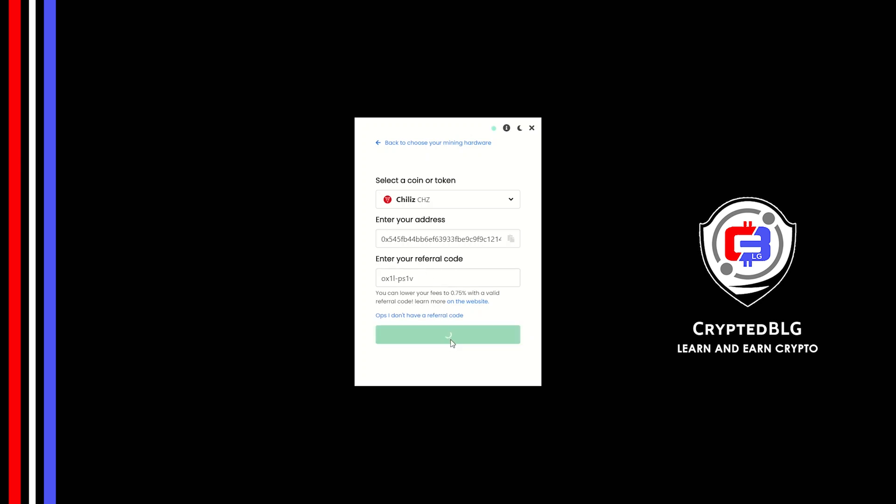
left_click(447, 334)
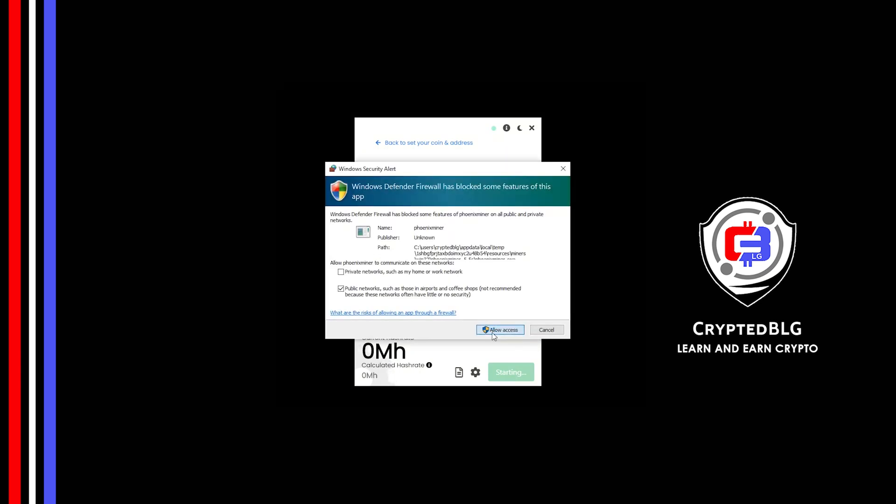
- Allow the miner through the firewall and bring up the mining settings
left_click(500, 330)
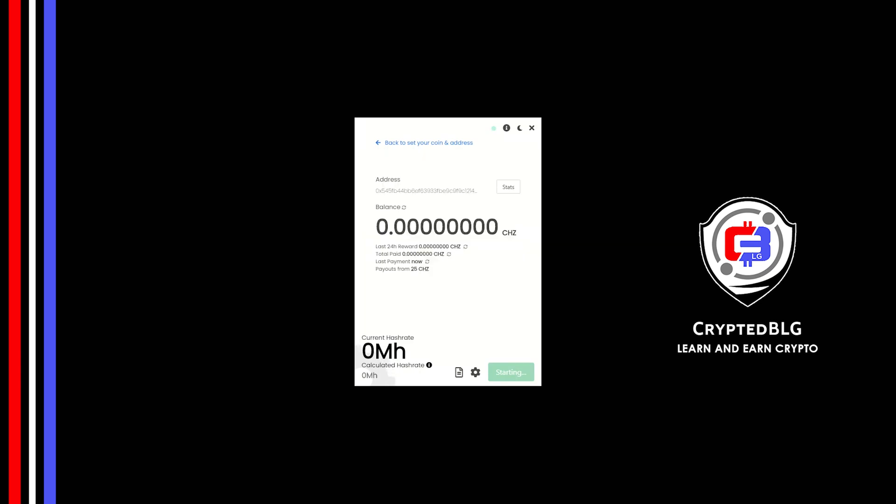
left_click(510, 372)
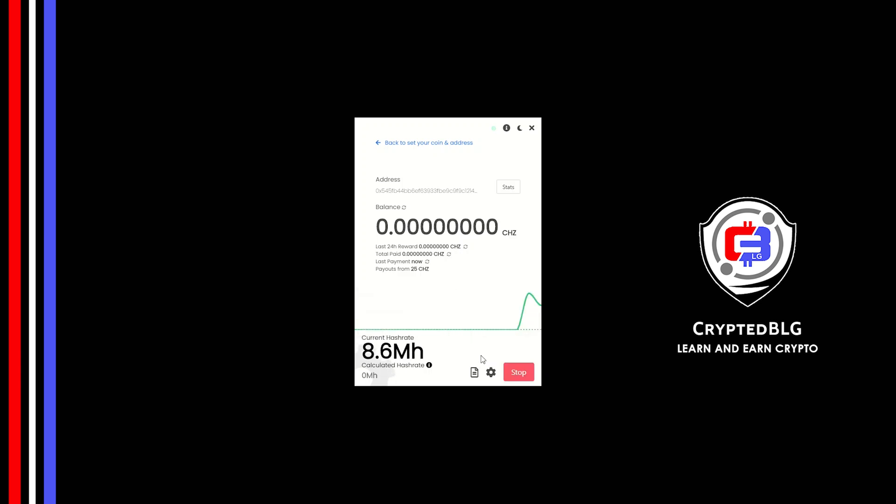
left_click(490, 373)
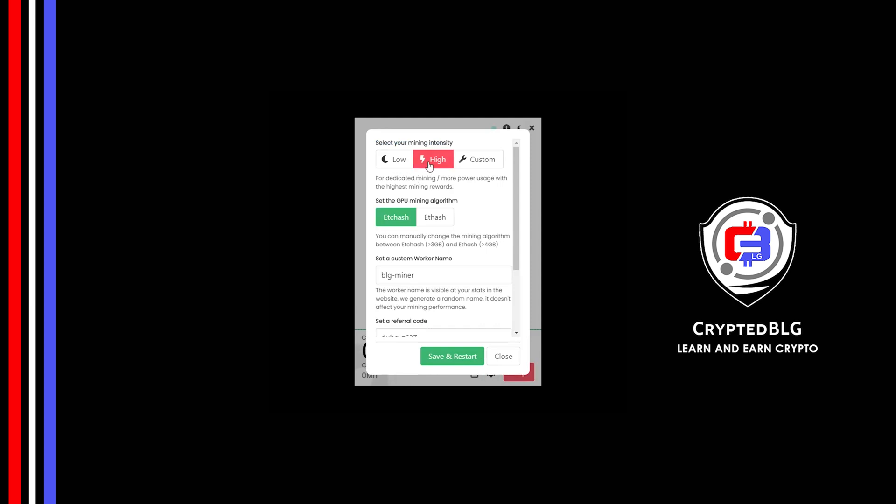
mouse_move(431, 196)
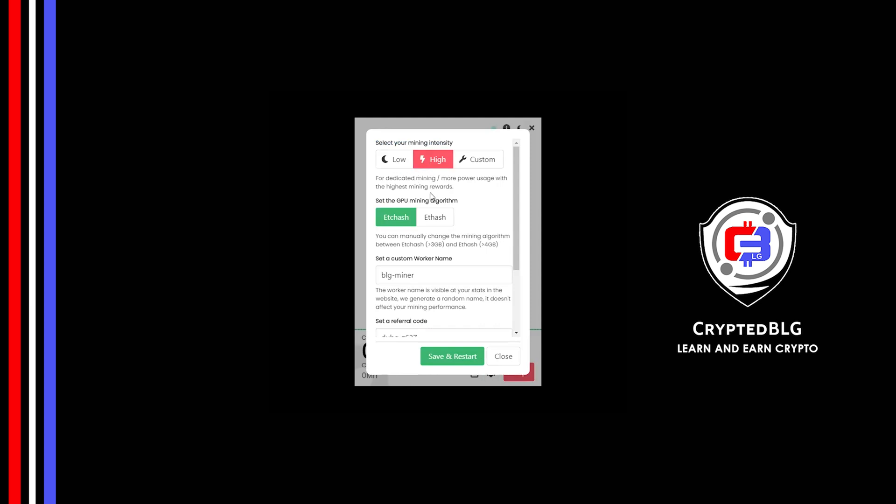
mouse_move(434, 218)
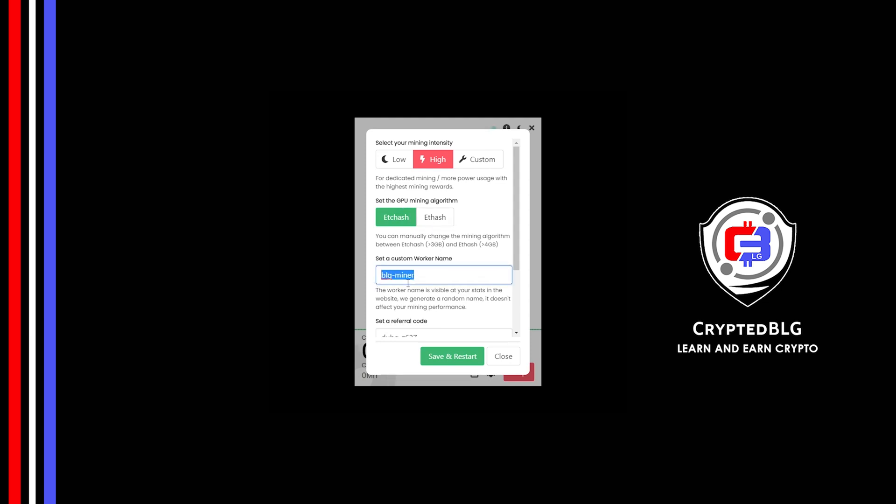
- Save High-intensity Etchash settings, restart mining, and view the address's web stats
left_click(428, 296)
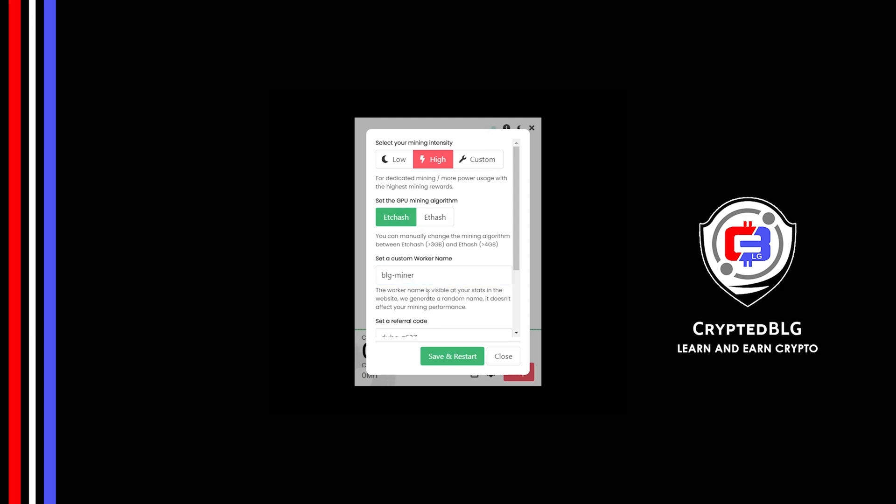
scroll("down", 3)
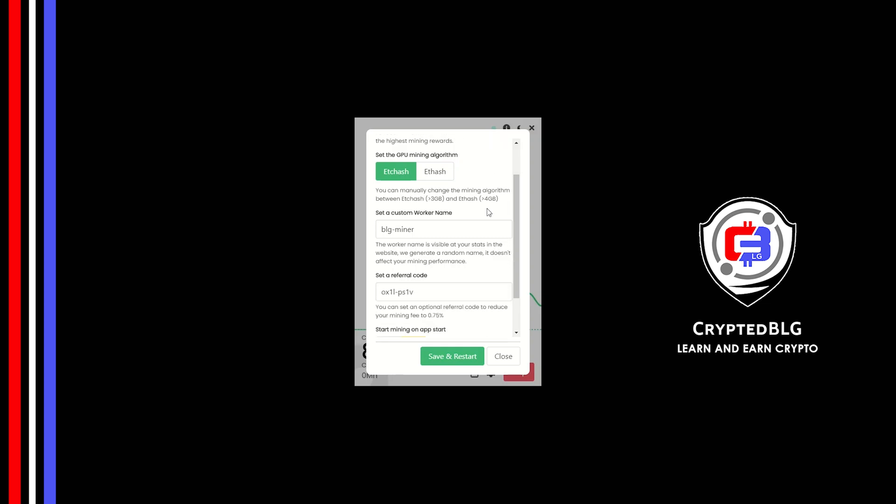
scroll("down", 3)
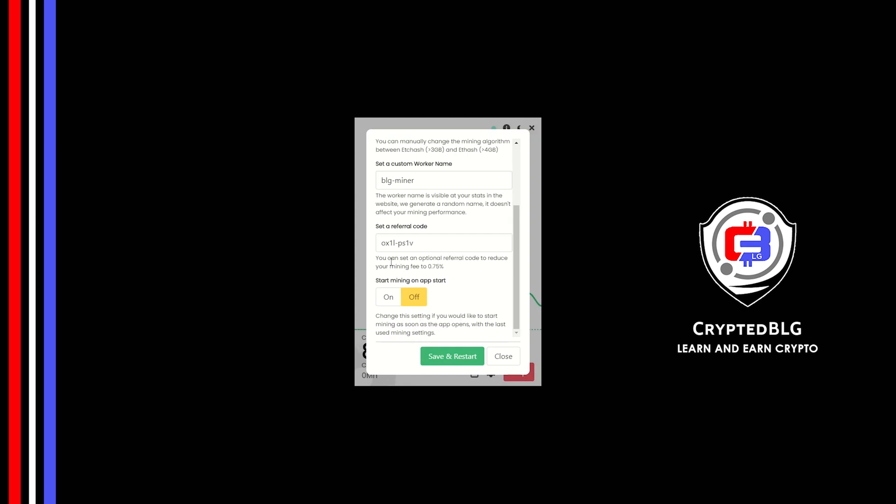
mouse_move(388, 297)
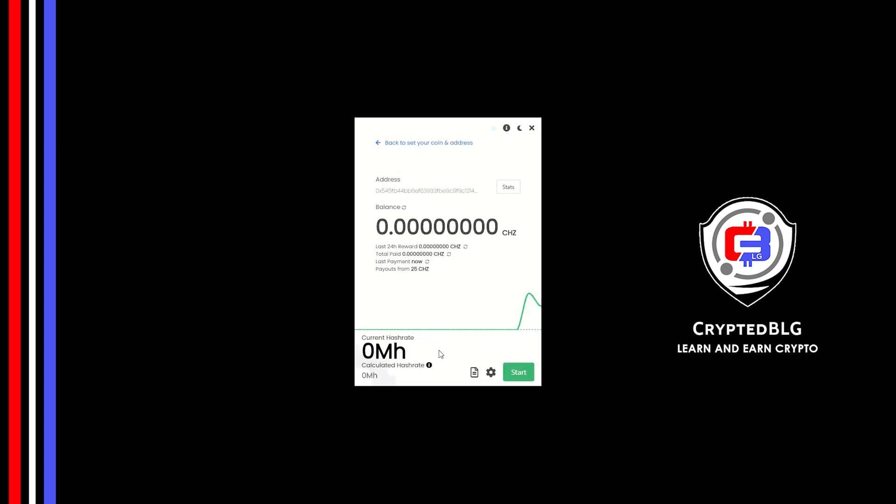
left_click(517, 373)
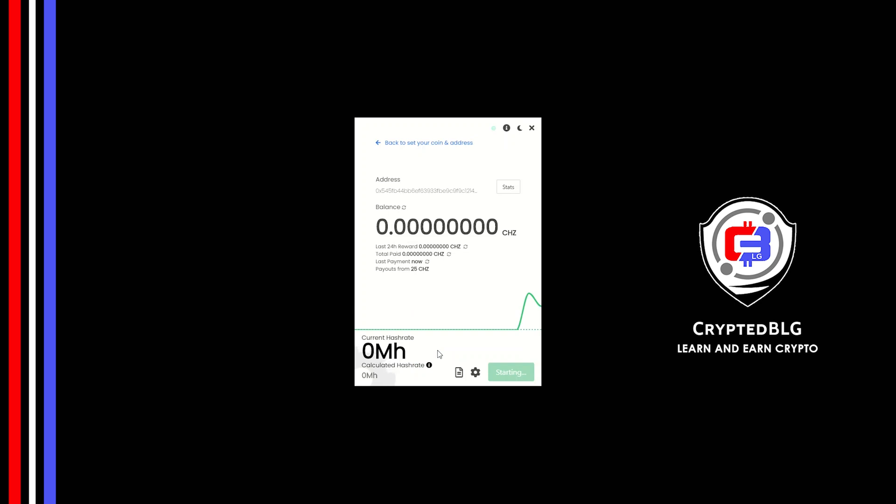
left_click(510, 372)
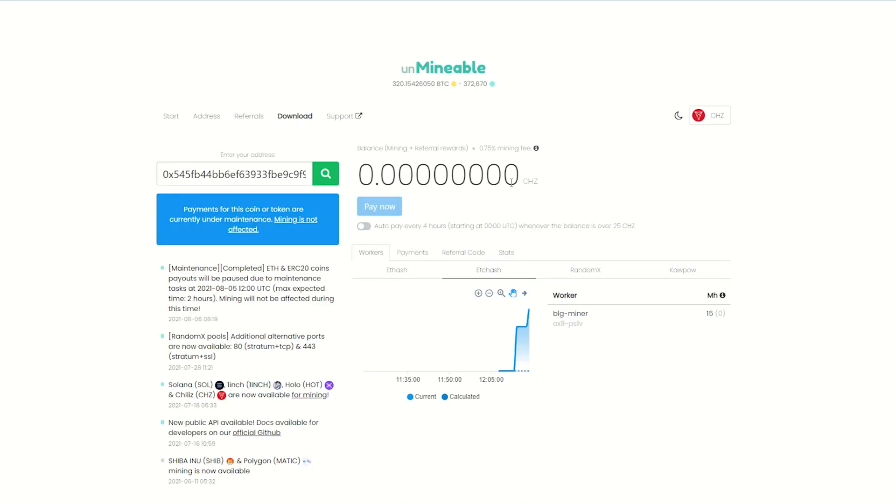
mouse_move(493, 330)
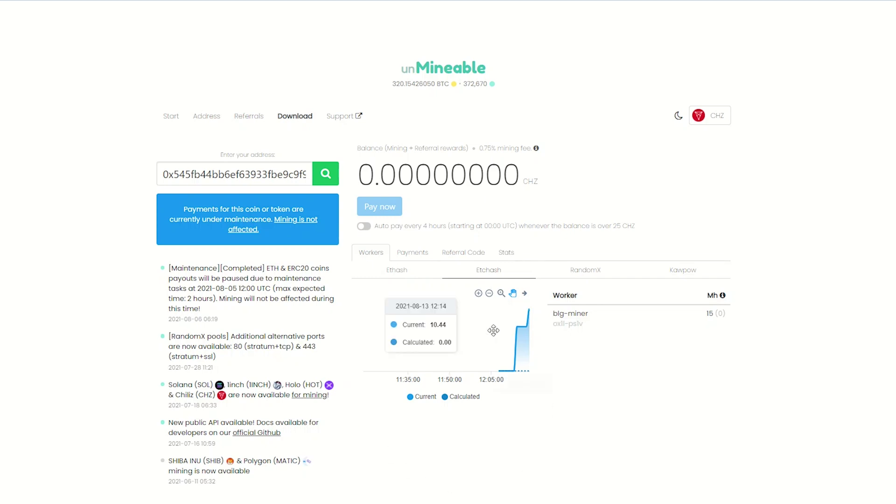
- Review the Payments, Referral Code and Stats tabs for the Chiliz account
left_click(412, 252)
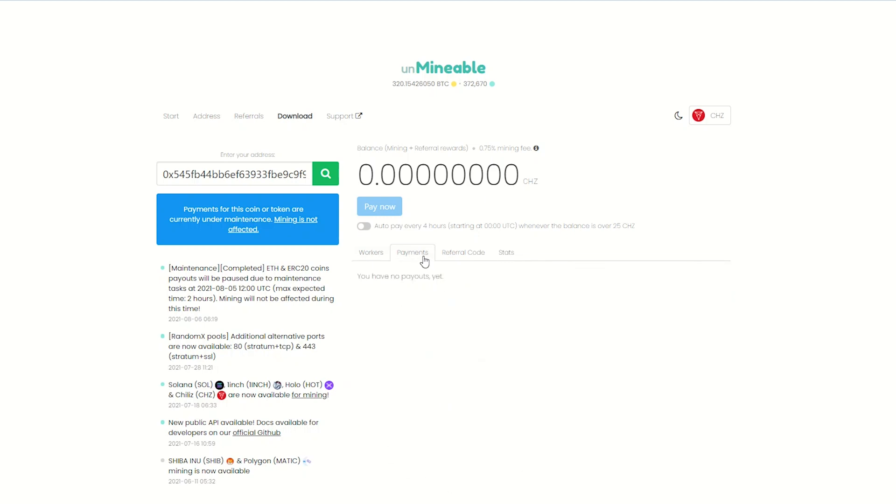
mouse_move(463, 258)
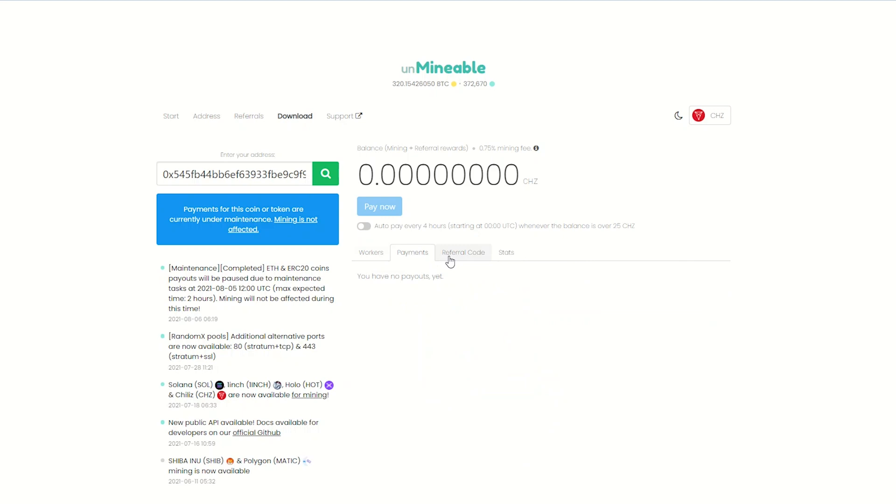
left_click(463, 252)
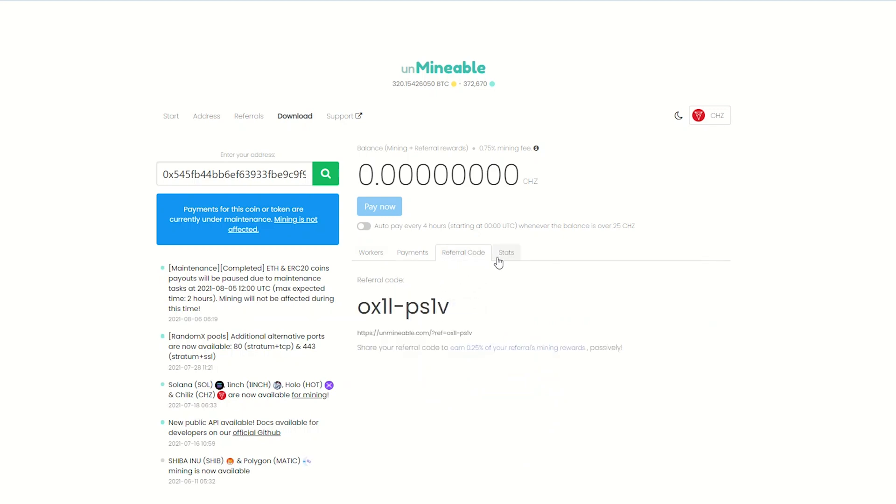
left_click(505, 252)
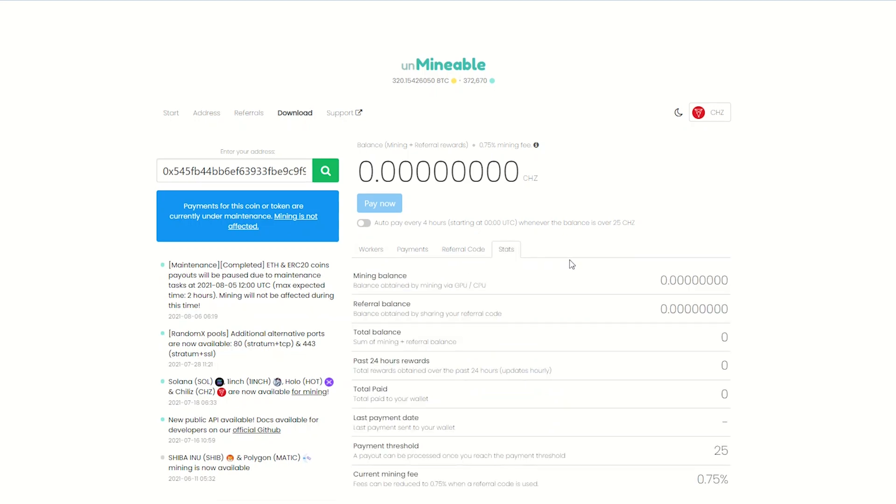